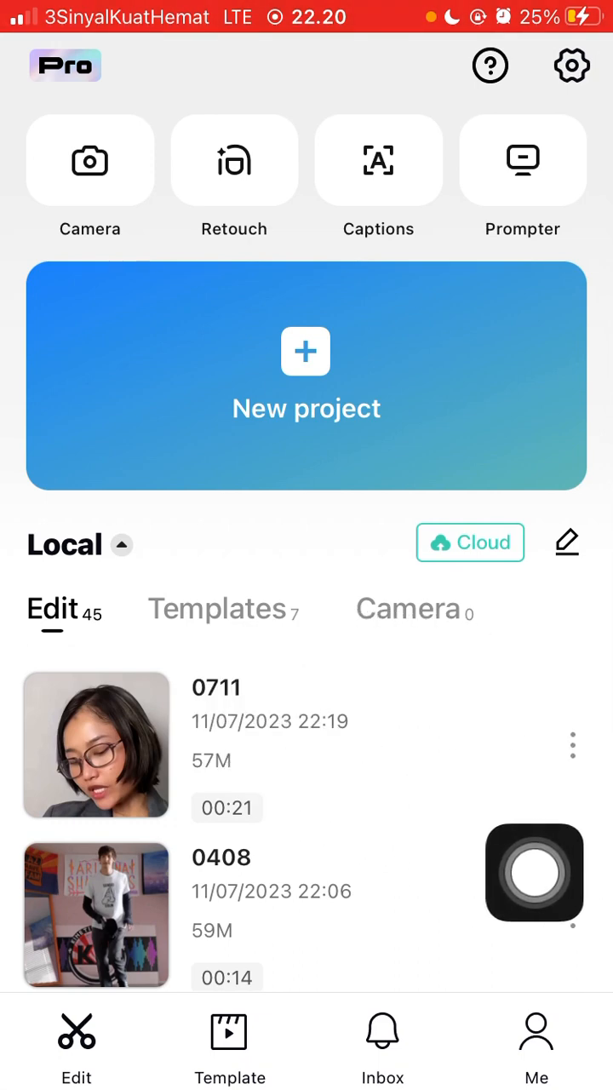
- Open the 21-second '0711' project from Local Edit and swipe along its timeline
click(95, 744)
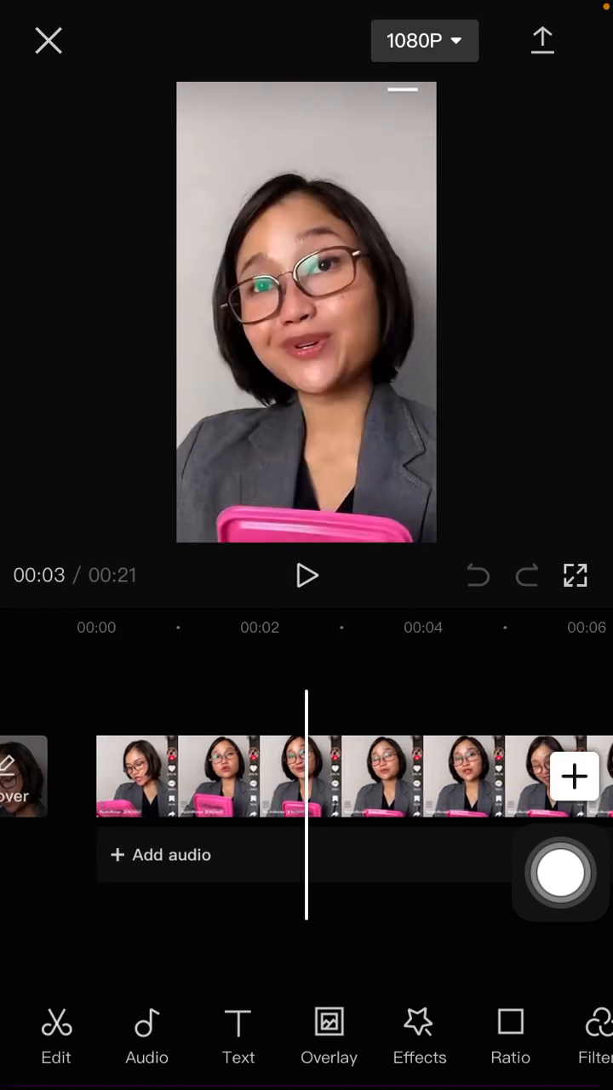
scroll(left, 3)
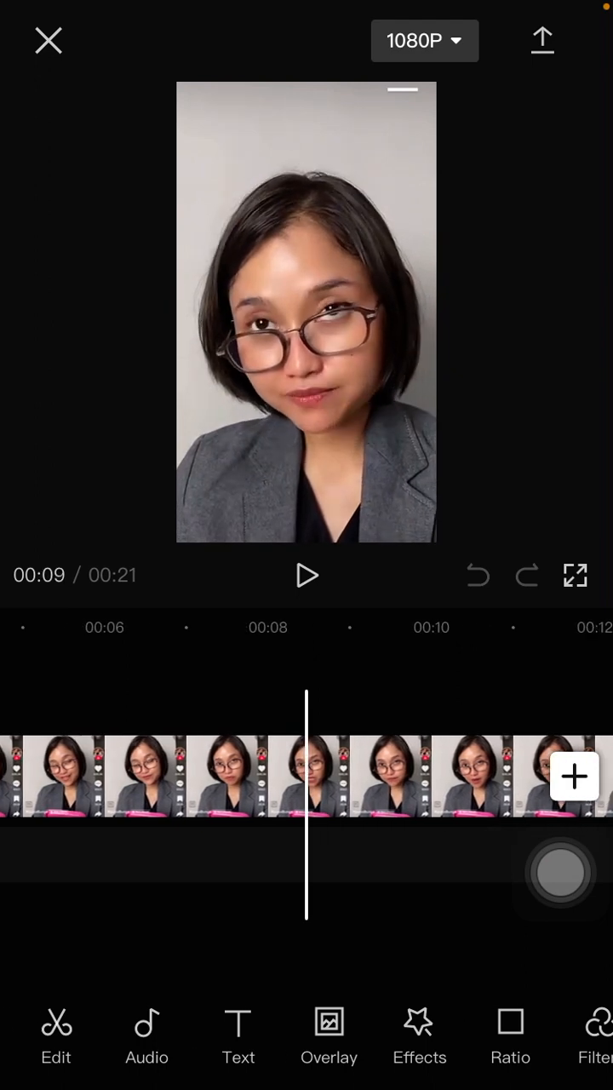
- Select the talking-head clip and apply Cutout's Remove background to it
click(154, 775)
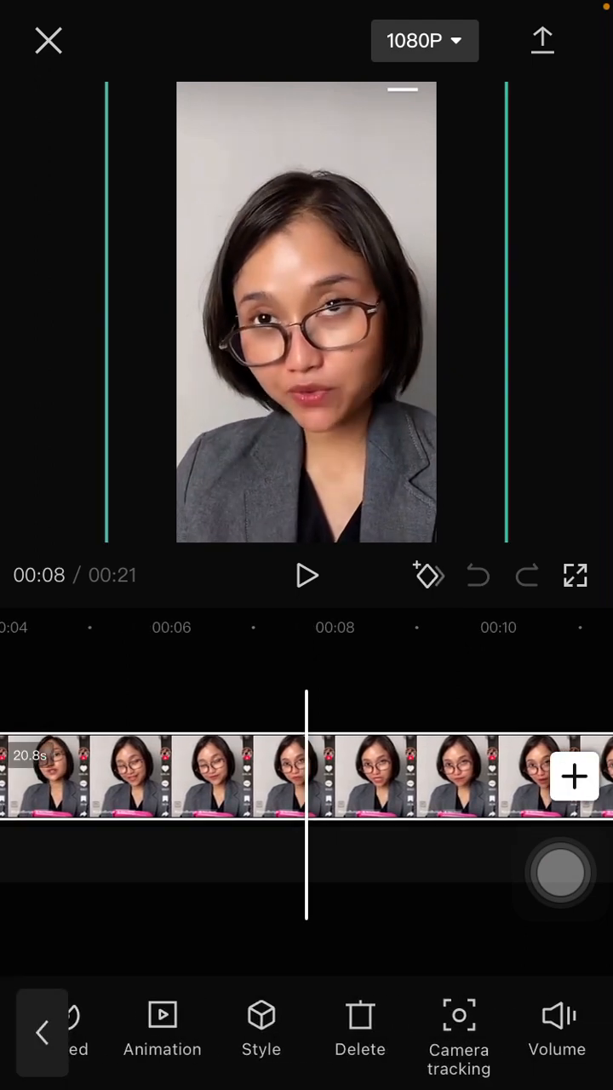
scroll(left, 3)
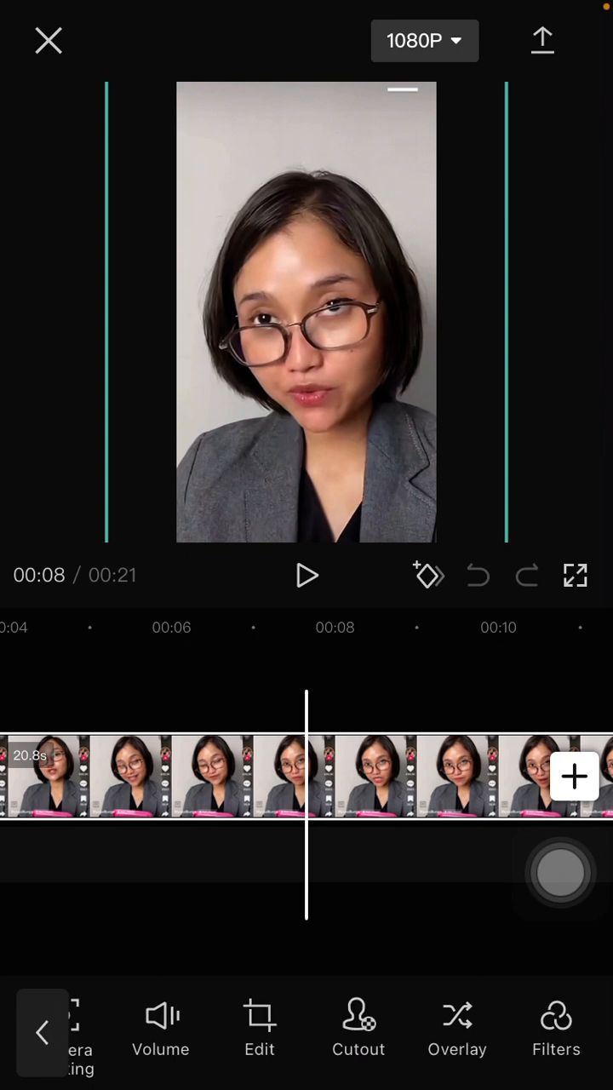
click(358, 1026)
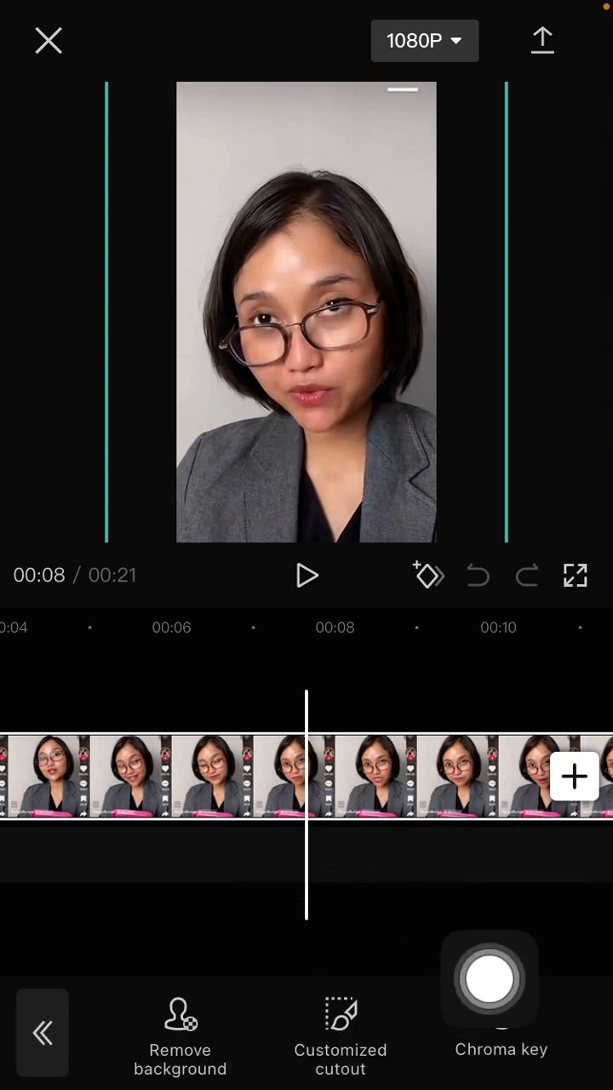
click(179, 1030)
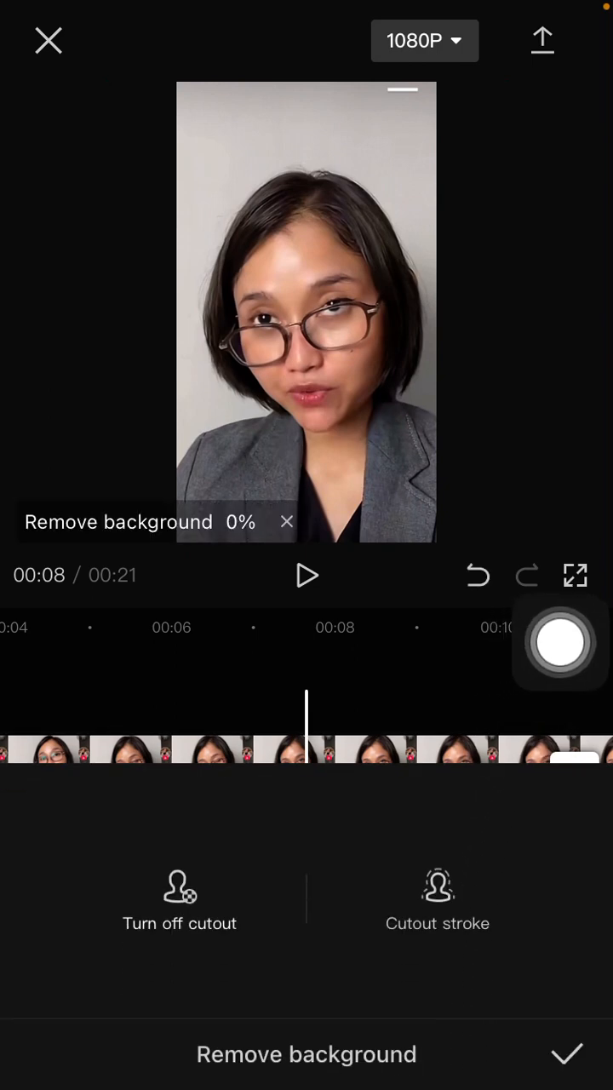